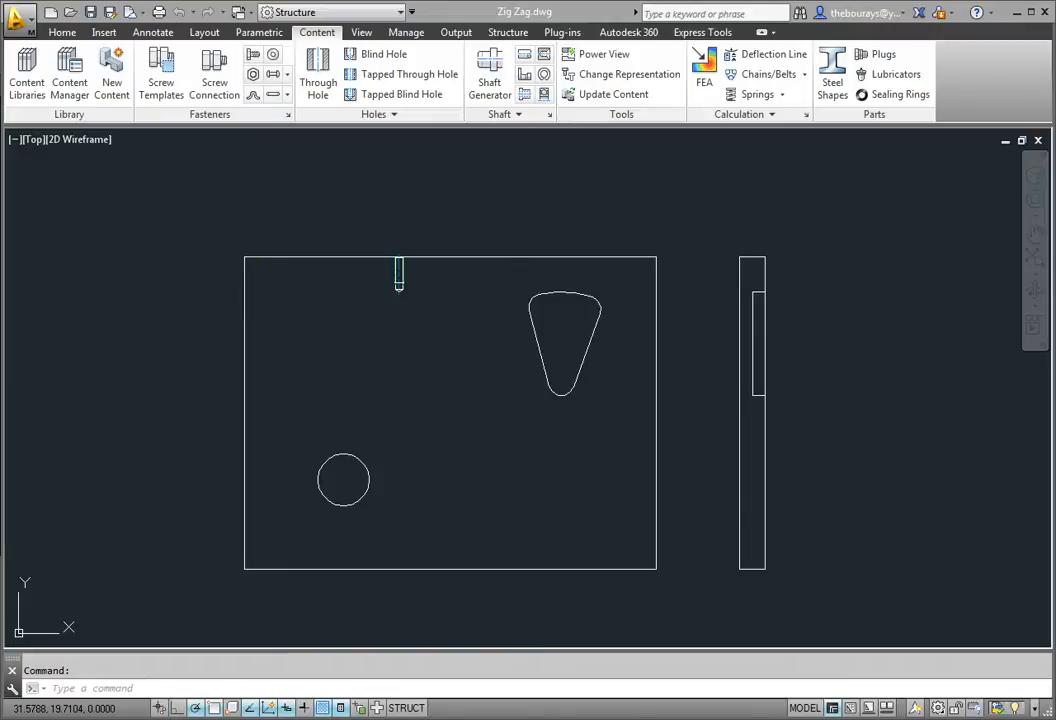
Switch the ribbon to the Home tab to show the basic drawing tools
{"action": "left_click", "coordinate": [62, 31]}
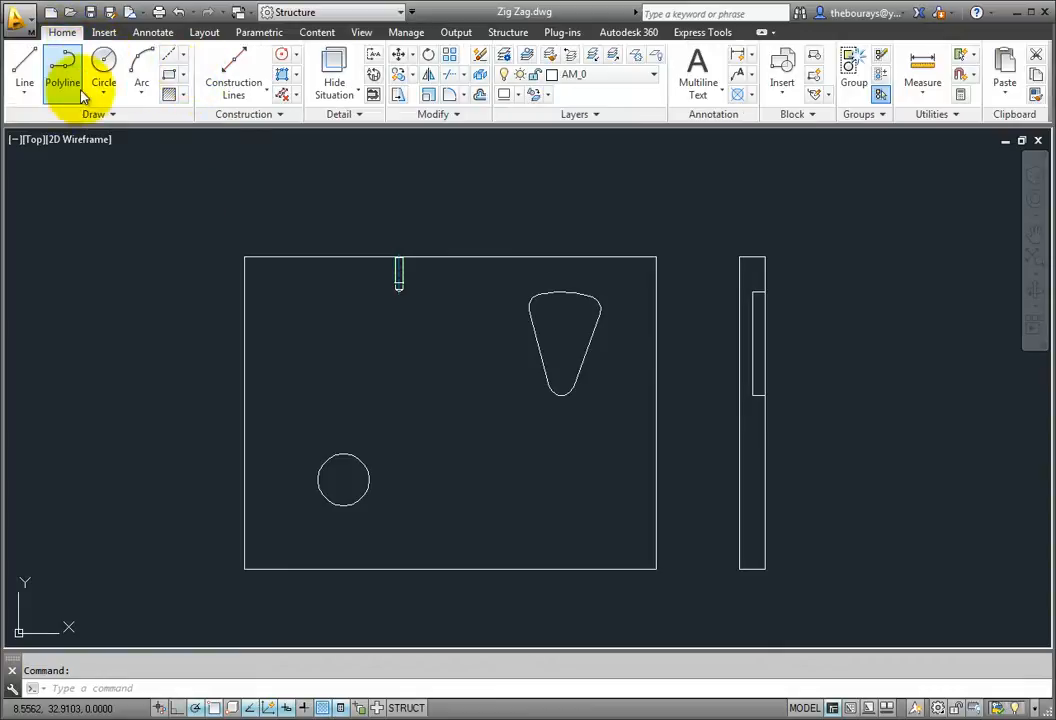
Open the Line dropdown in the Draw panel to reveal the zigzag line option
{"action": "left_click", "coordinate": [24, 82]}
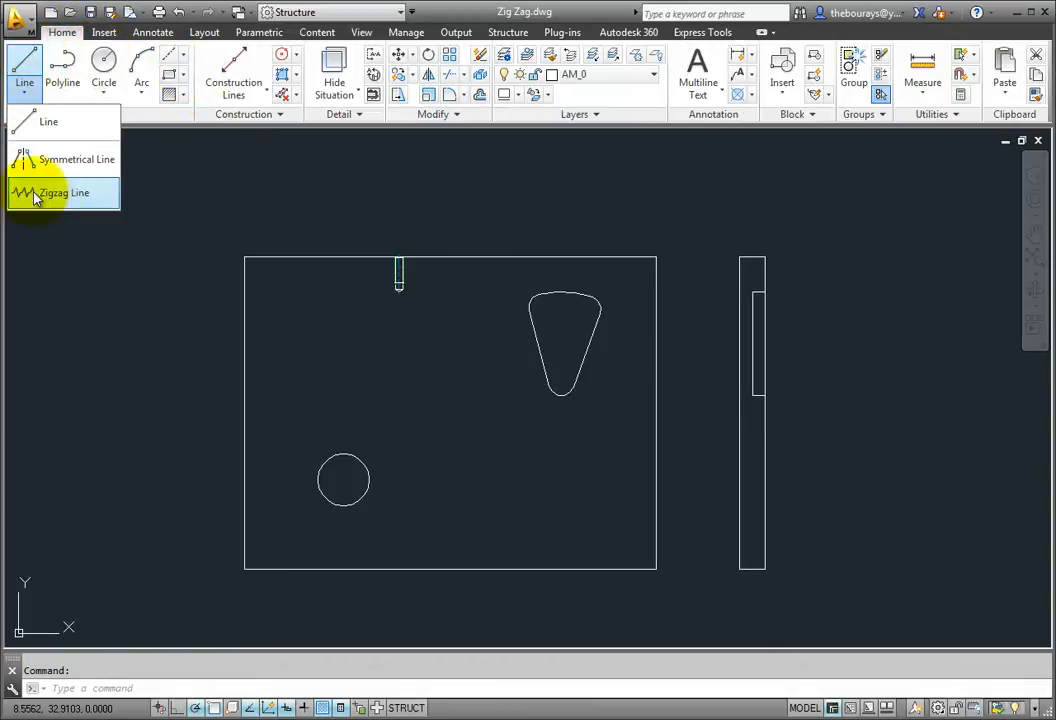
{"action": "mouse_move", "coordinate": [45, 207]}
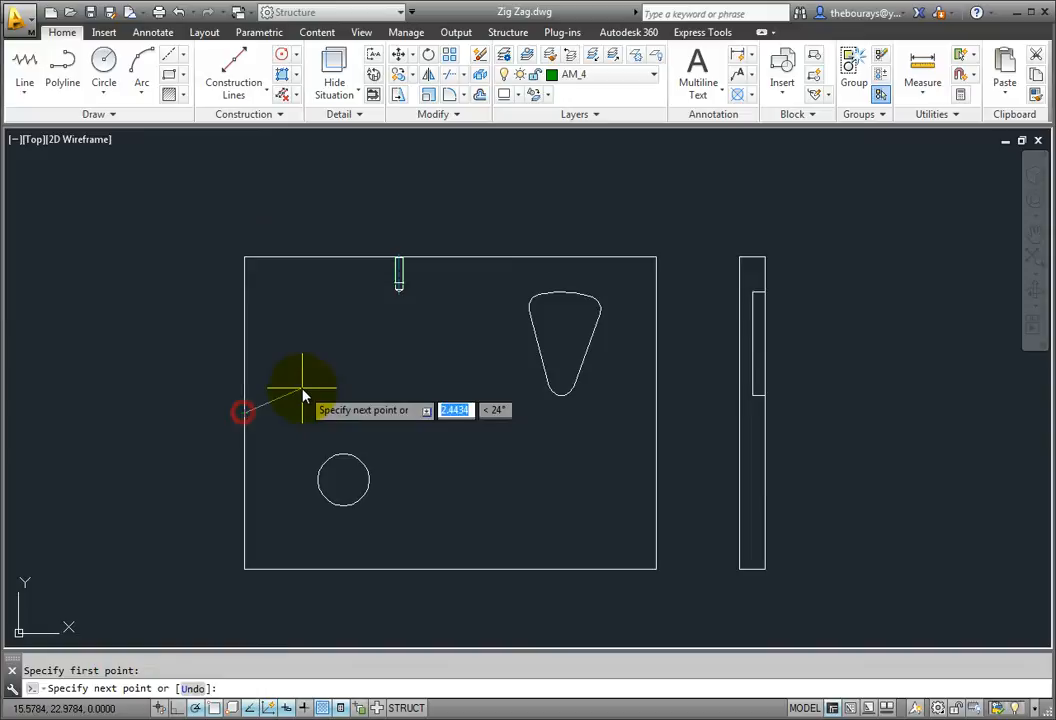
{"action": "mouse_move", "coordinate": [615, 415]}
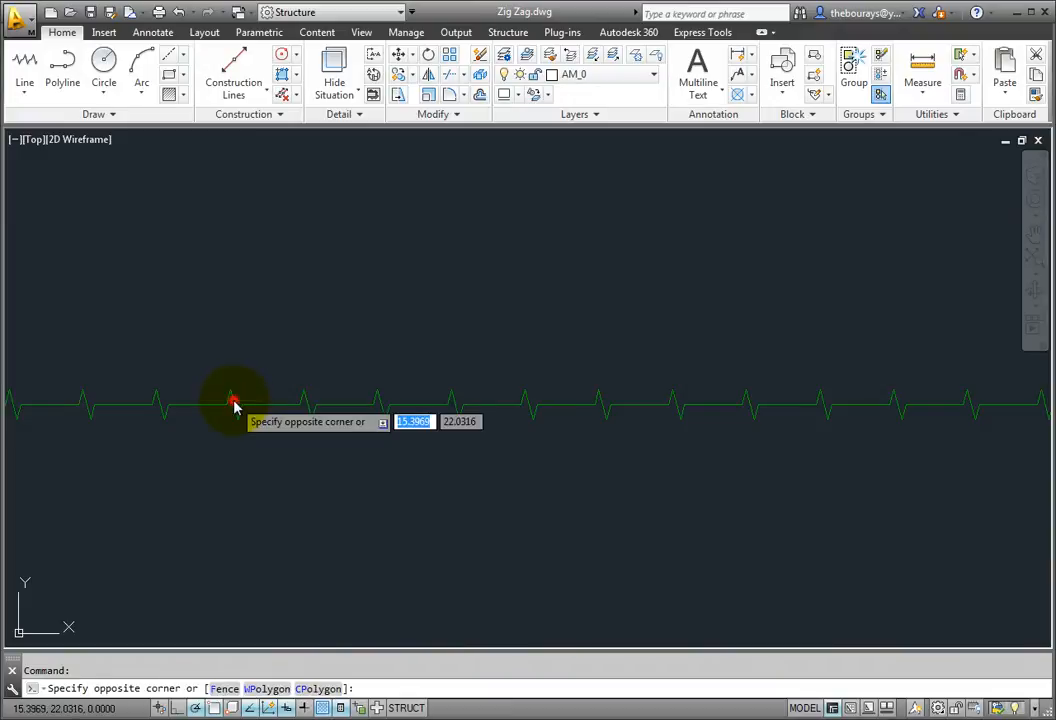
{"action": "left_click", "coordinate": [235, 405]}
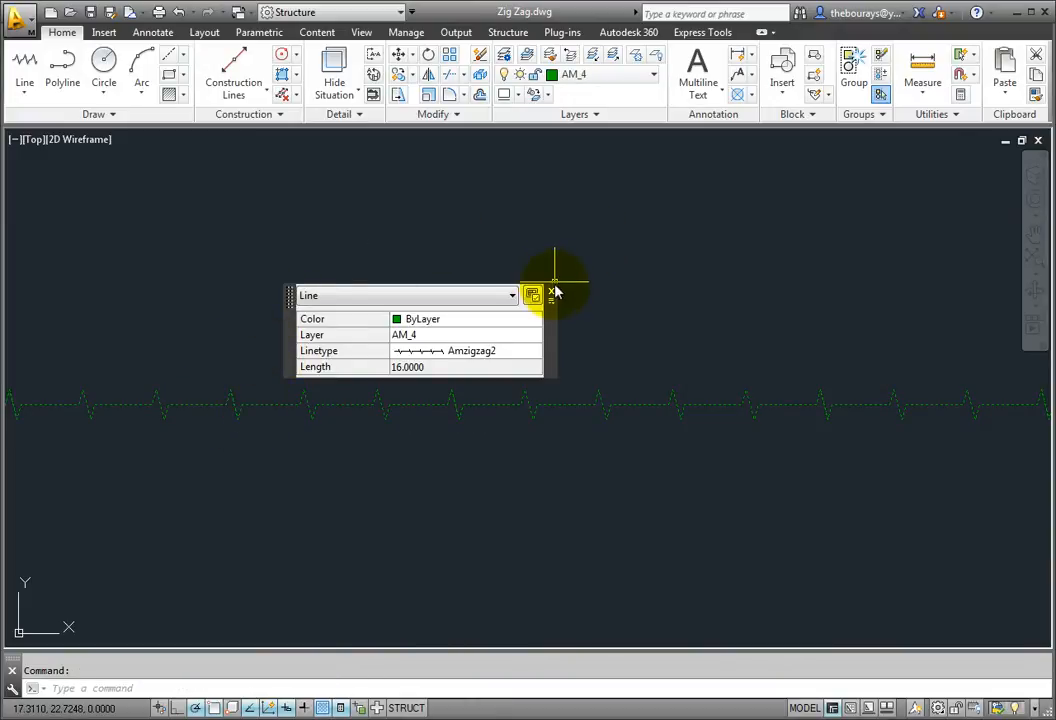
{"action": "mouse_move", "coordinate": [551, 293]}
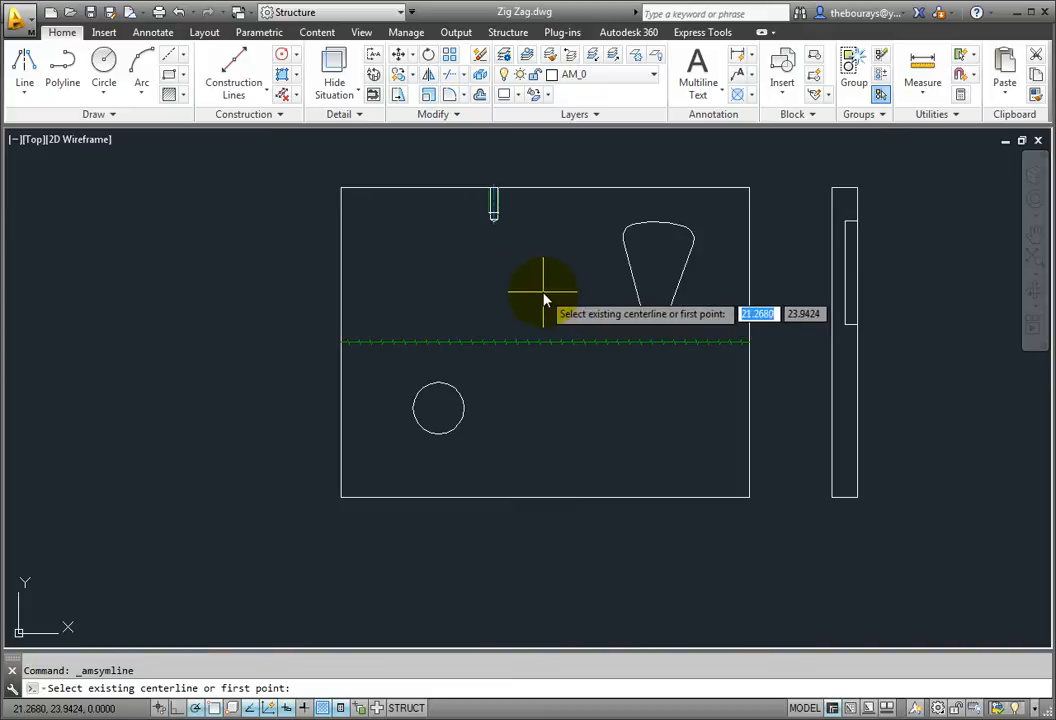
{"action": "mouse_move", "coordinate": [545, 190]}
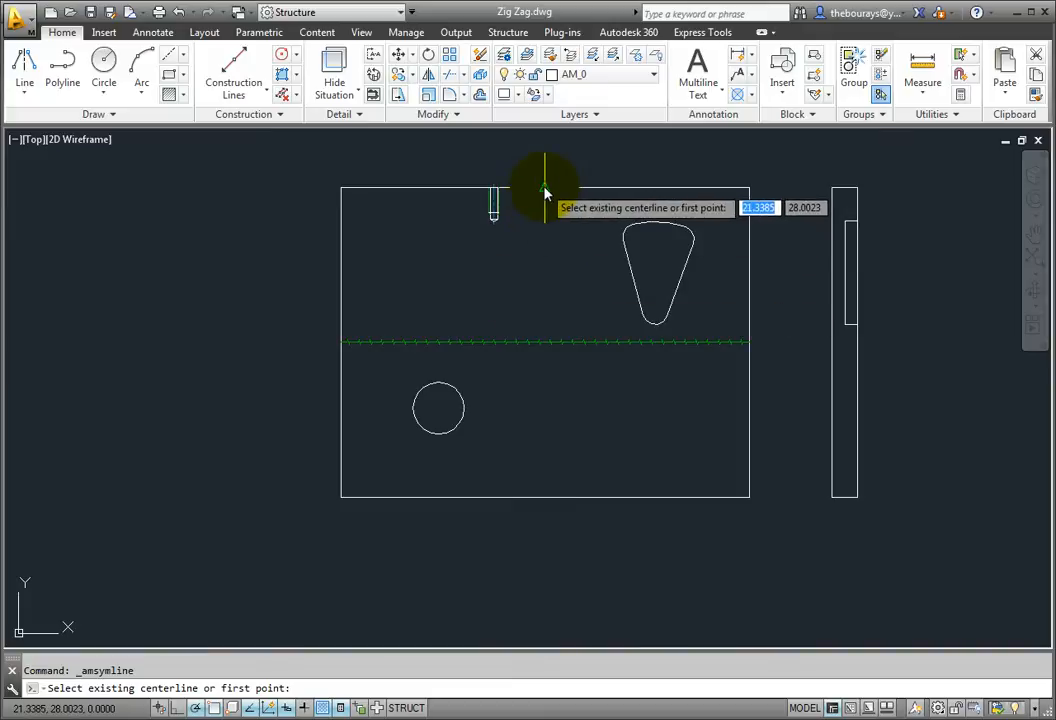
Draw the vertical centerline from the plate's top edge and finish the mirrored zigzag polylines
{"action": "left_click", "coordinate": [545, 190]}
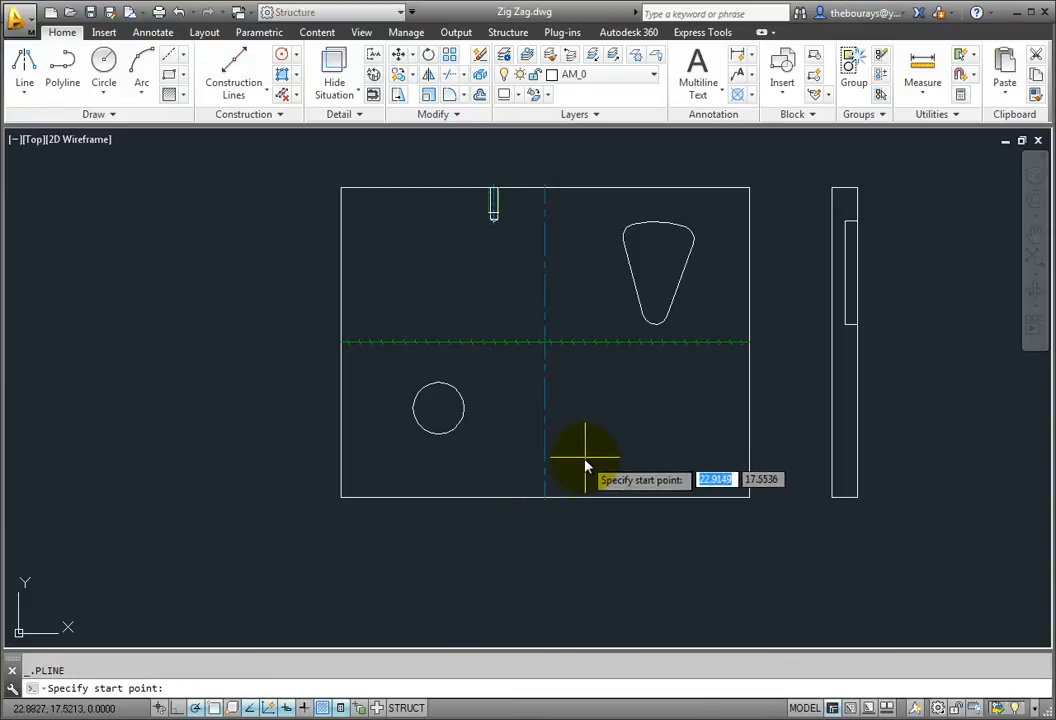
{"action": "mouse_move", "coordinate": [587, 487]}
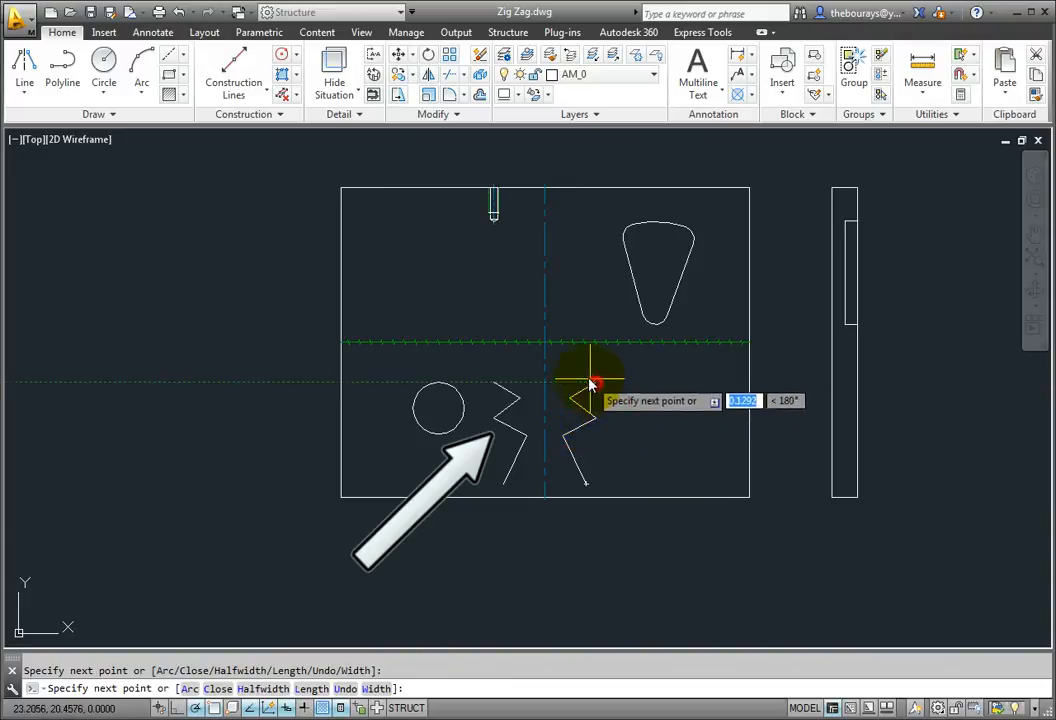
{"action": "mouse_move", "coordinate": [575, 360]}
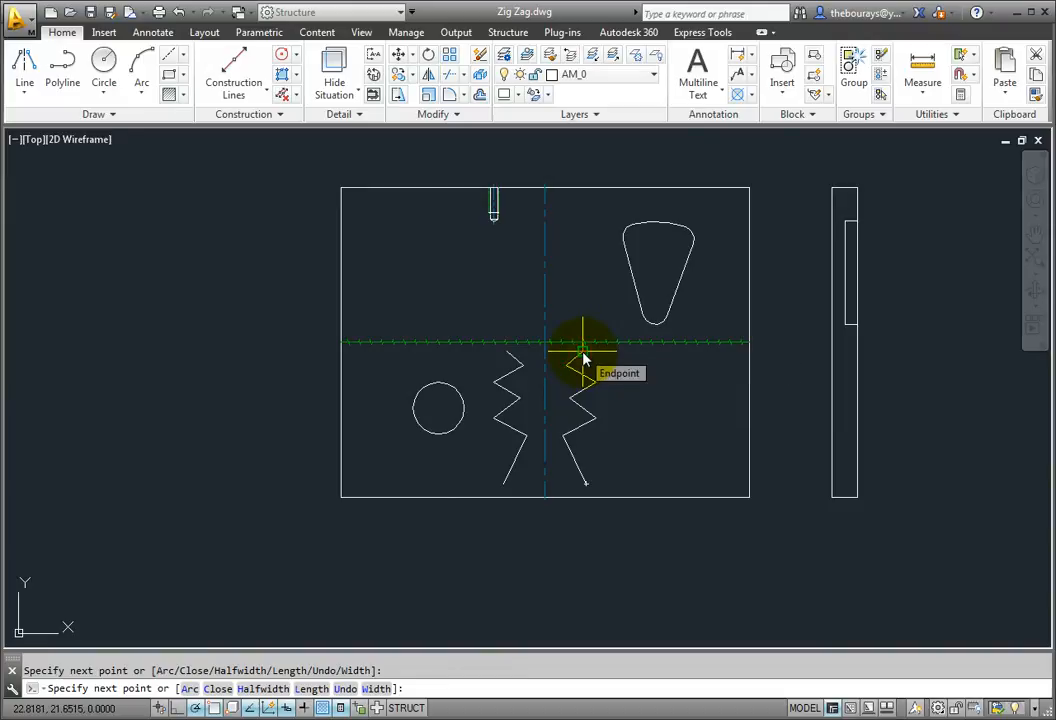
{"action": "right_click", "coordinate": [585, 358]}
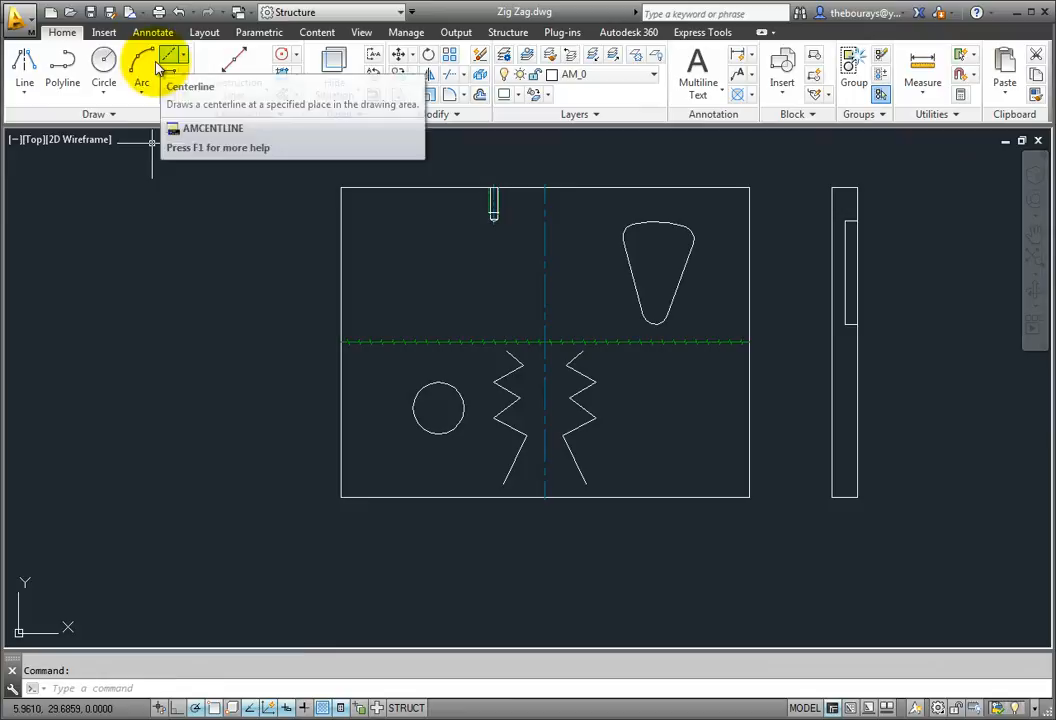
Start a symmetrical zigzag polyline above the break line and bring up object snap options
{"action": "left_click", "coordinate": [173, 57]}
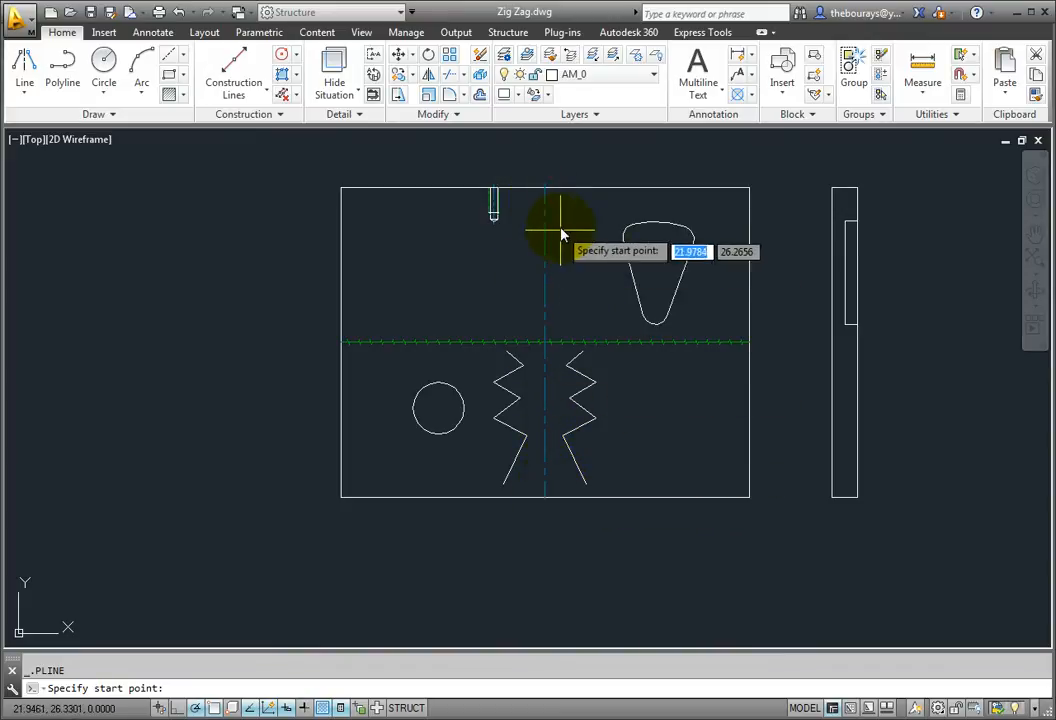
{"action": "left_click", "coordinate": [558, 233]}
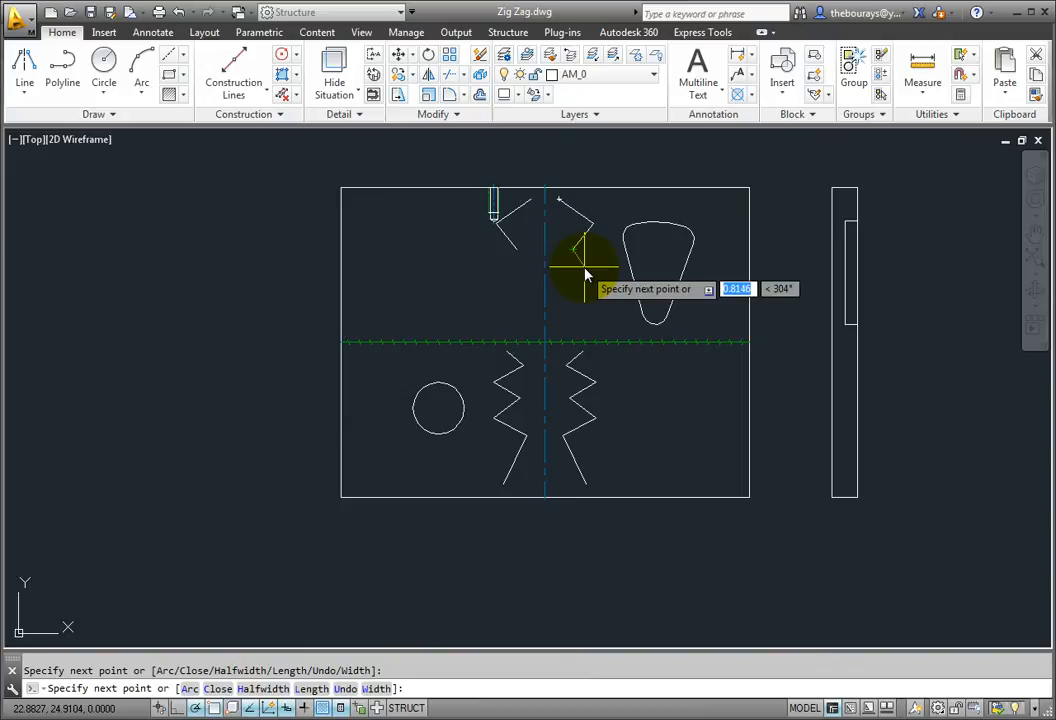
{"action": "right_click", "coordinate": [585, 275]}
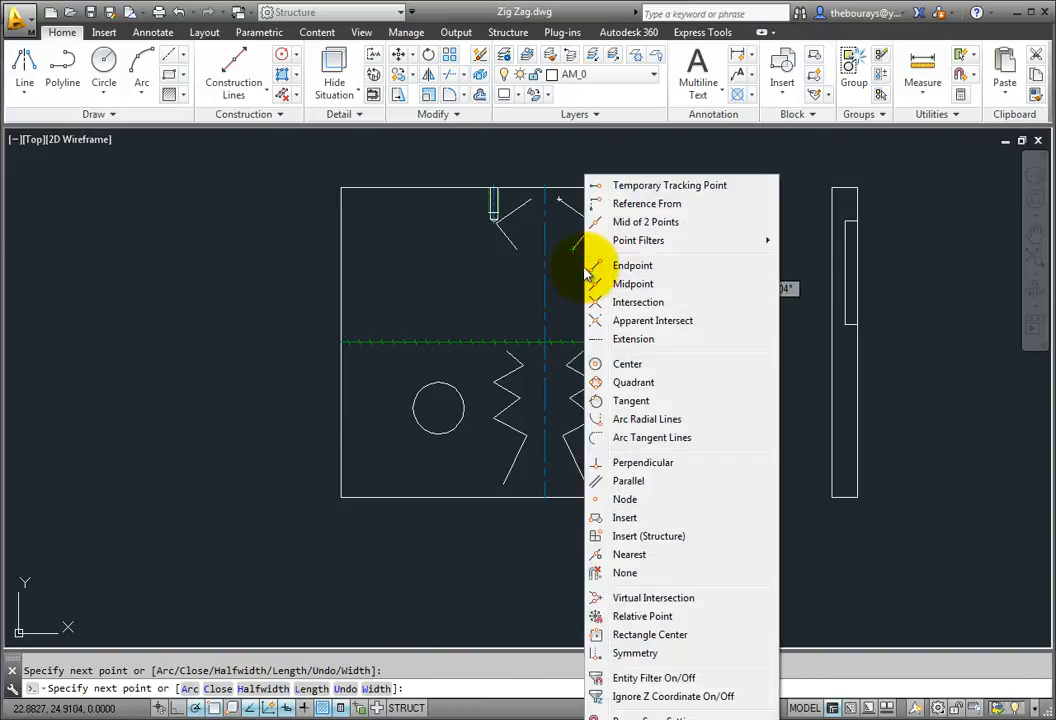